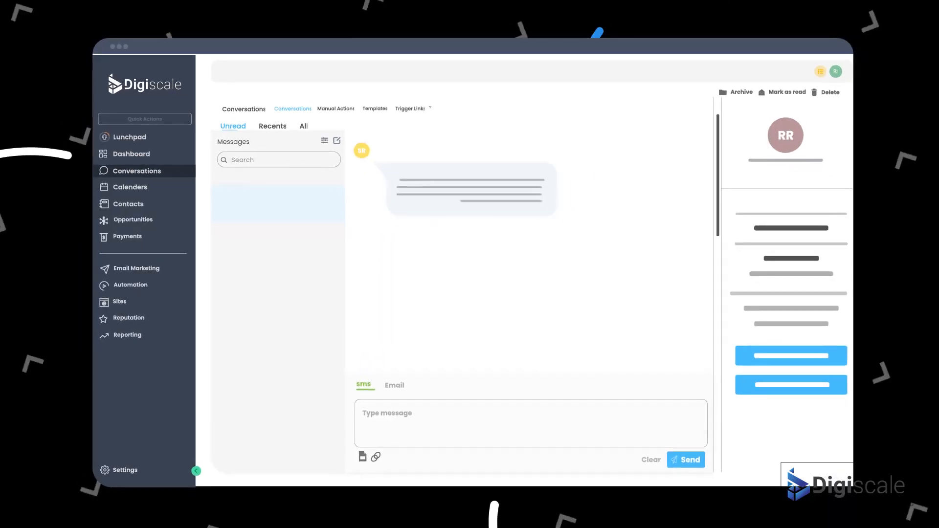
# Show the appointment chat where the customer books the 3:00 pm slot from two offered times
pyautogui.click(686, 459)
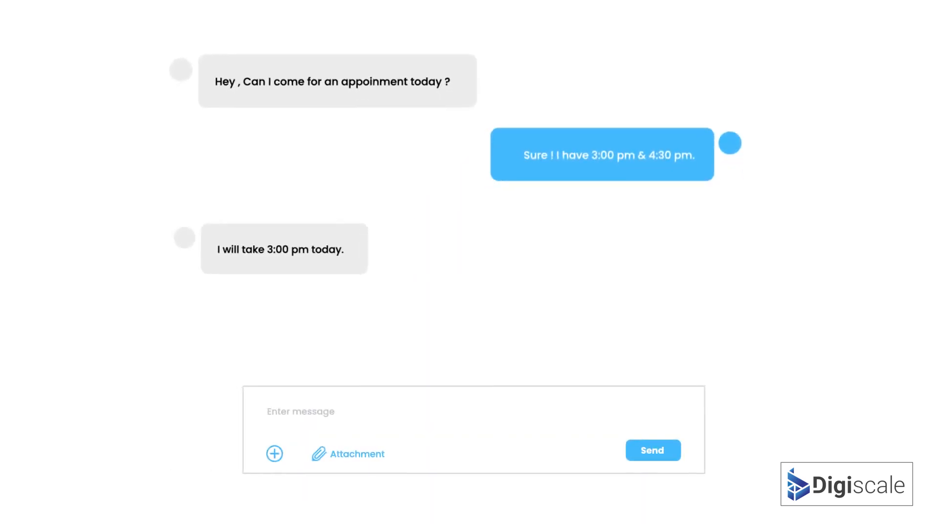
# Return to the multi-channel inbox and select the thread with the review request and link
pyautogui.click(651, 450)
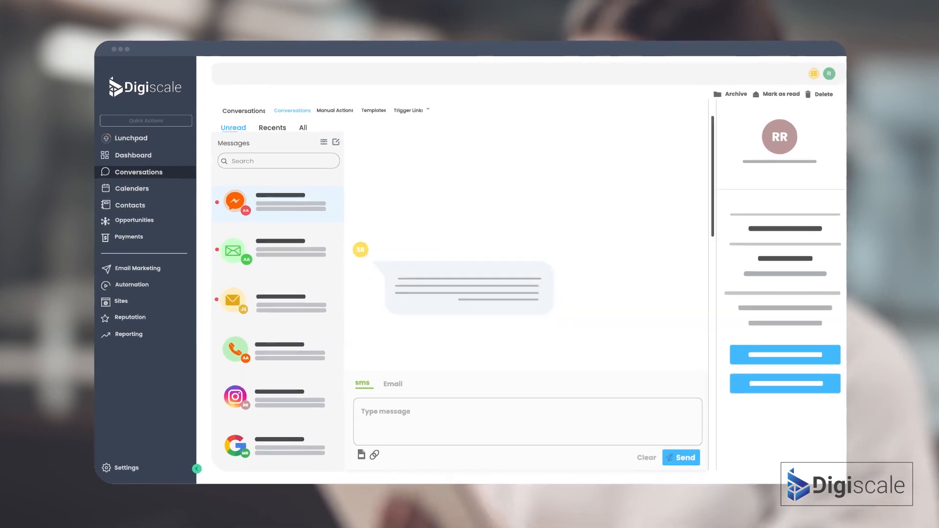
pyautogui.click(681, 457)
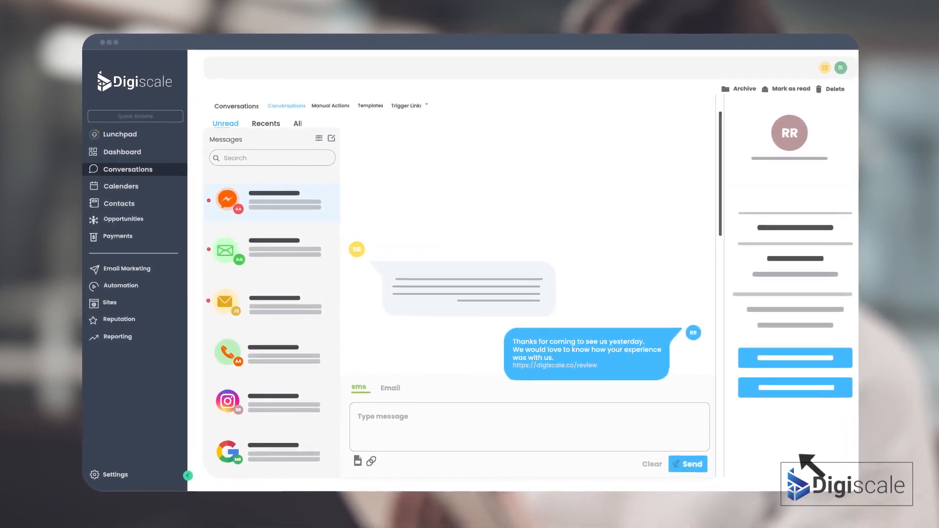